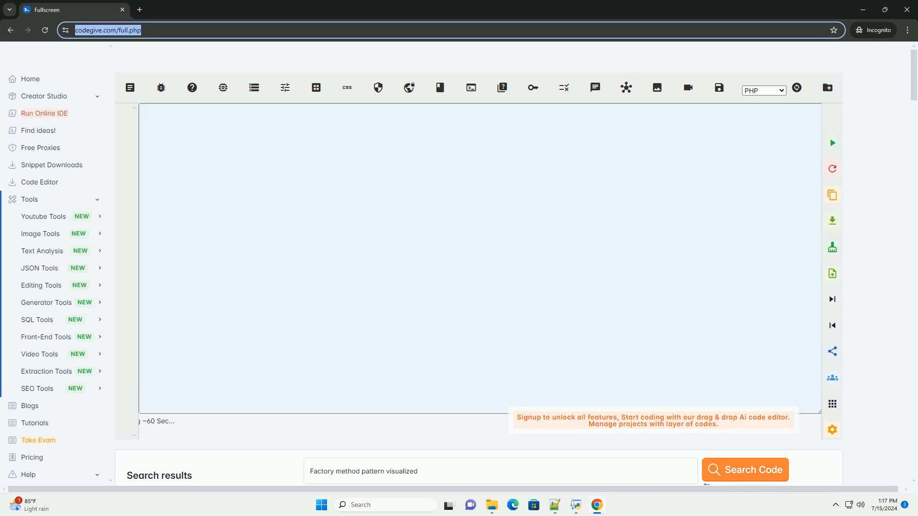
Write the Factory Method introduction on subclasses altering object types and loose coupling between creator and products
click(744, 470)
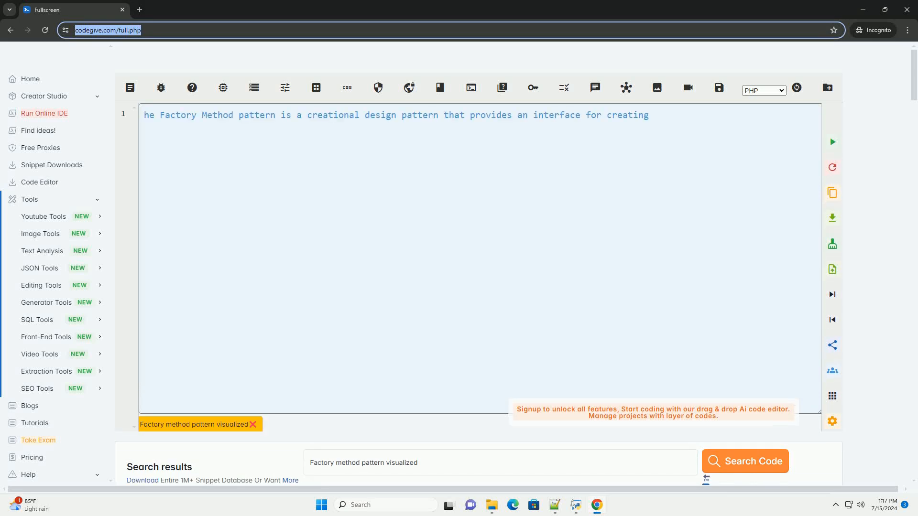
text(objects in a superclass, but allows subclasses to alter the type of objects that will be created.)
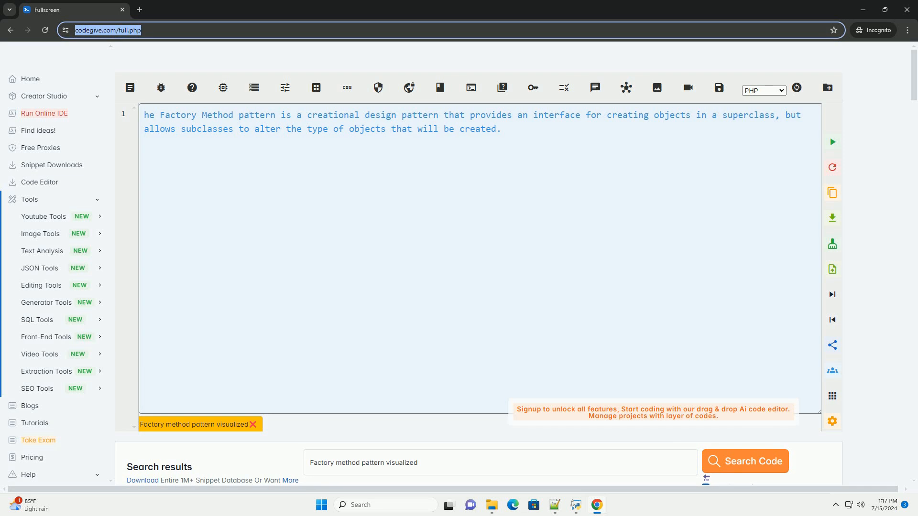
text(This pattern promotes loose coupling between the creator class and the product classes it creates.)
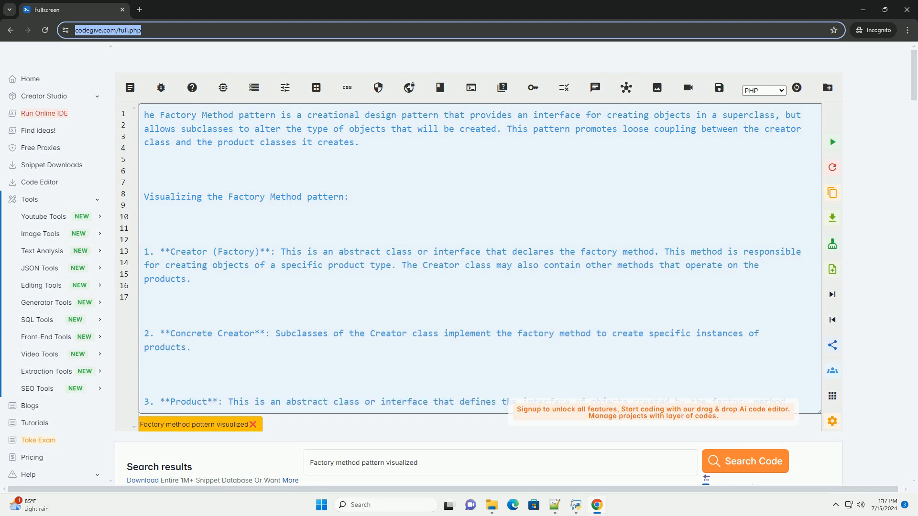
Scroll down through the growing explanation to reach the start of the Python Animal example
scroll(down, 3)
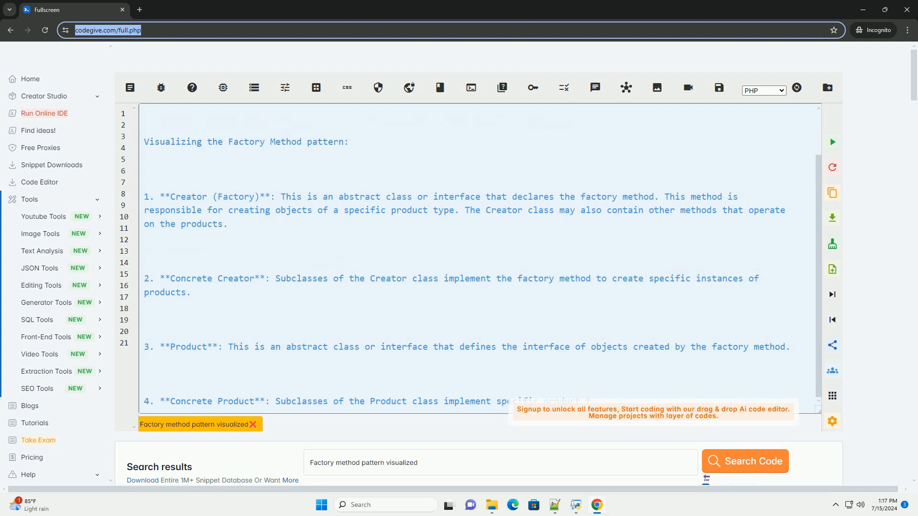
scroll(down, 3)
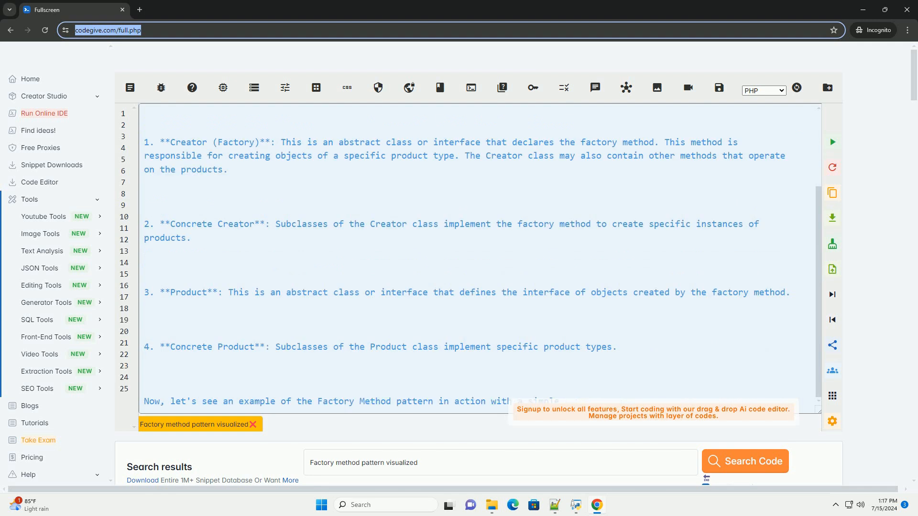
scroll(down, 3)
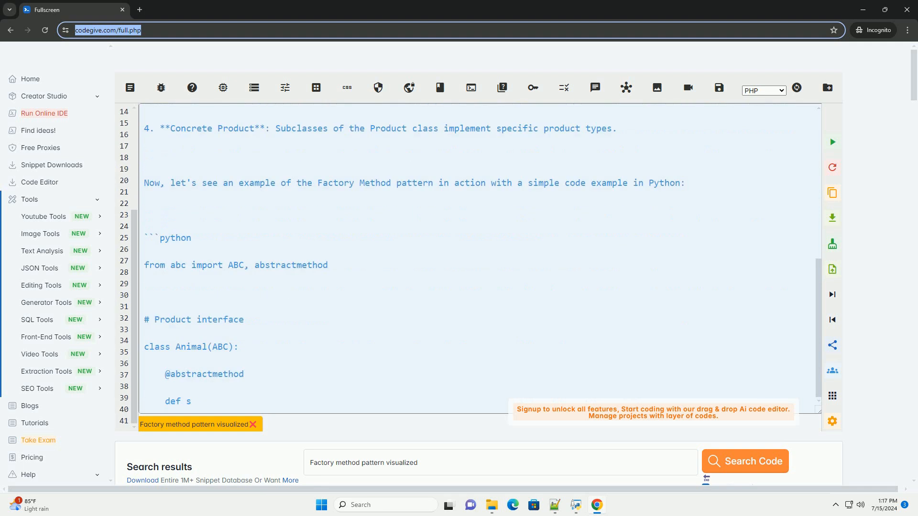
Scroll down past the Dog, Cat, AnimalFactory, DogFactory and CatFactory classes as they are written
scroll(down, 3)
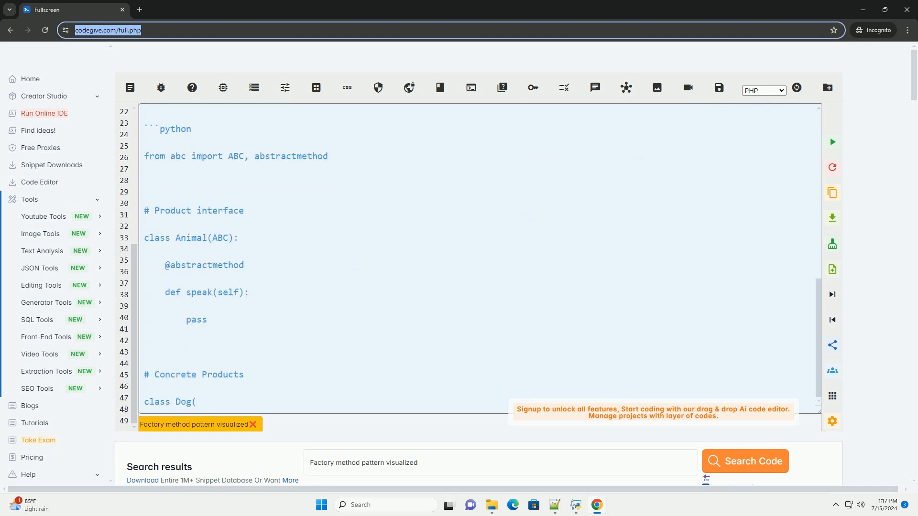
scroll(down, 3)
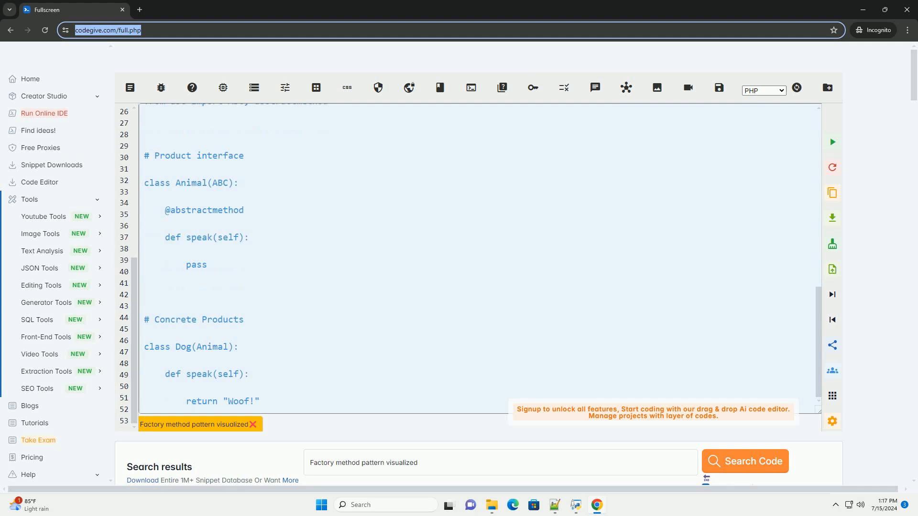
scroll(down, 3)
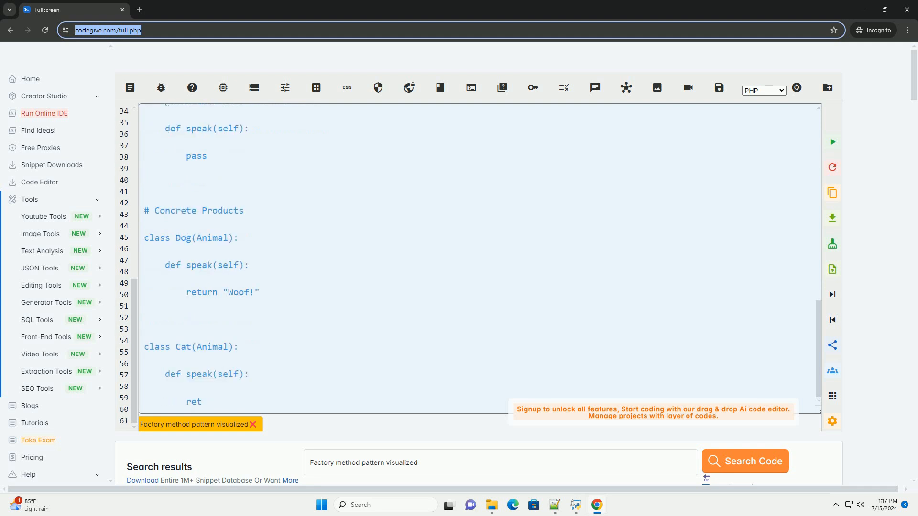
scroll(down, 3)
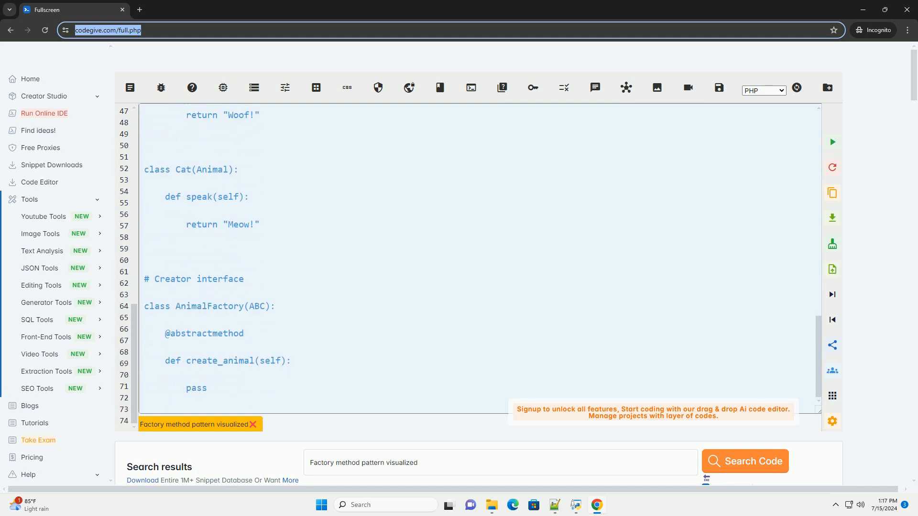
scroll(down, 3)
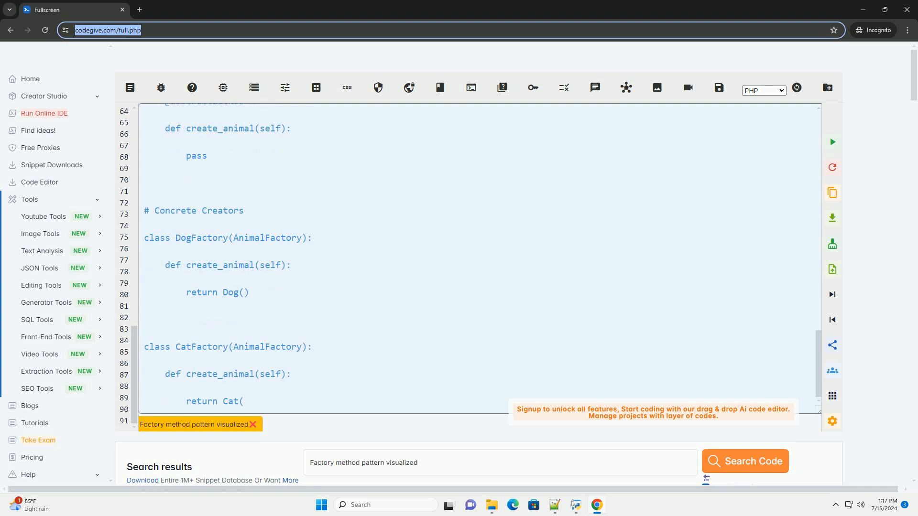
Finish the client code with print(get_pet_sound(cat_factory)) and its '# Output' comment
scroll(down, 3)
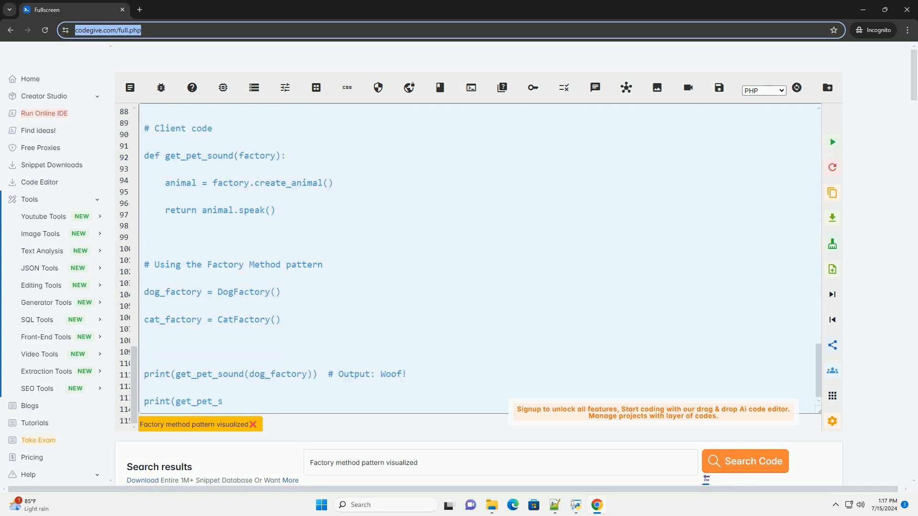
text(ound(cat_factory))  # Output: Meow!)
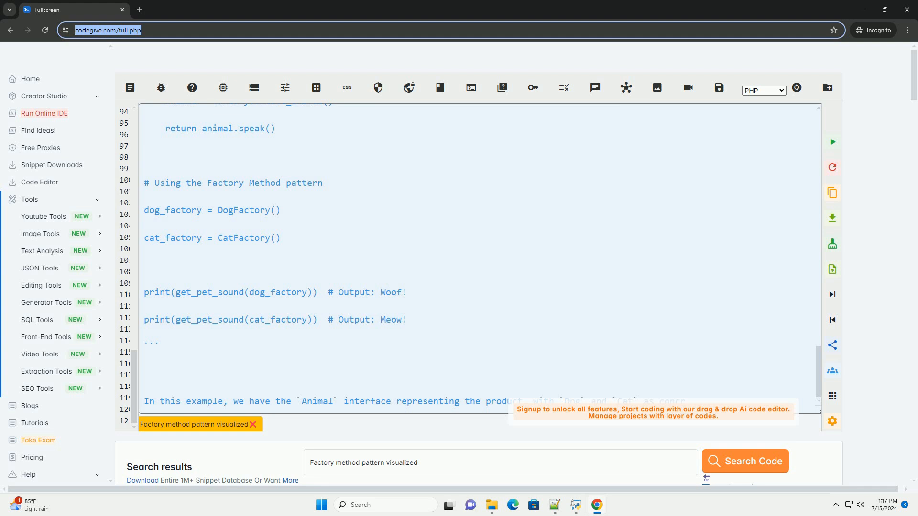
Write the closing 'By using the Factory Method pattern…' sentence on extending with new product types
scroll(down, 3)
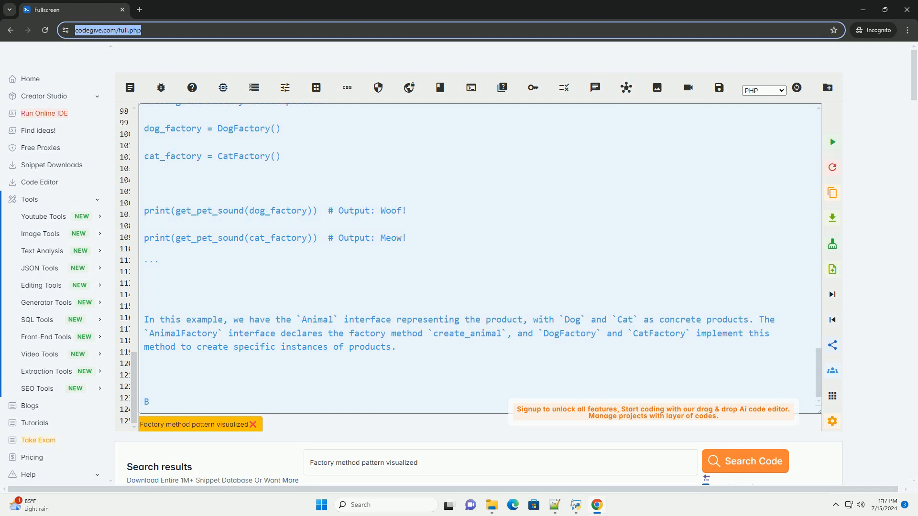
text(y using the Factory Met)
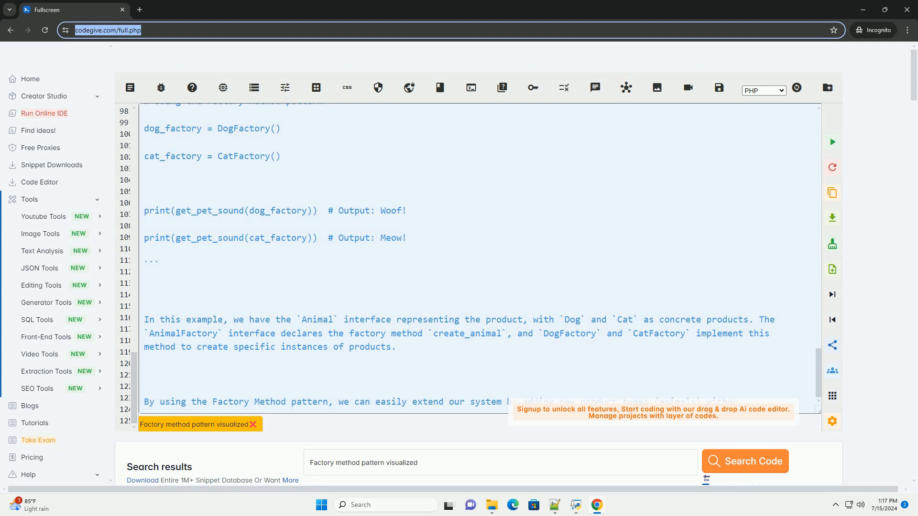
scroll(down, 3)
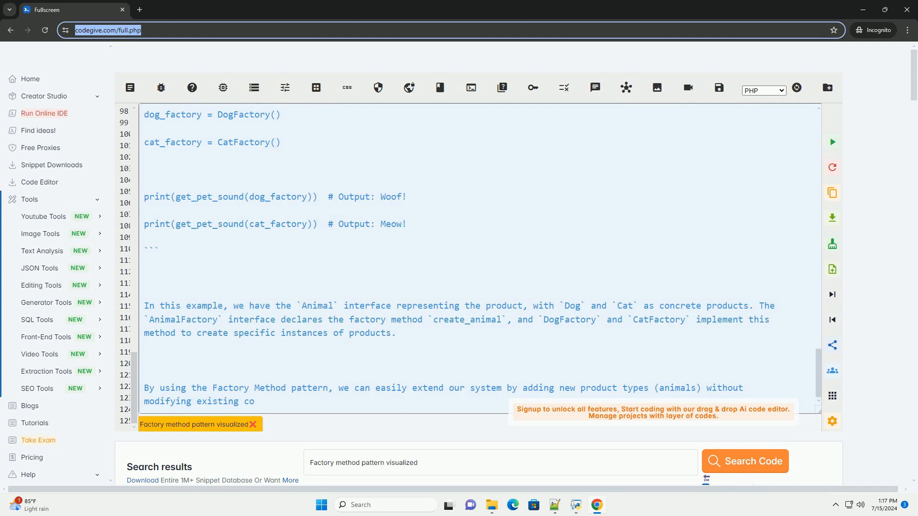